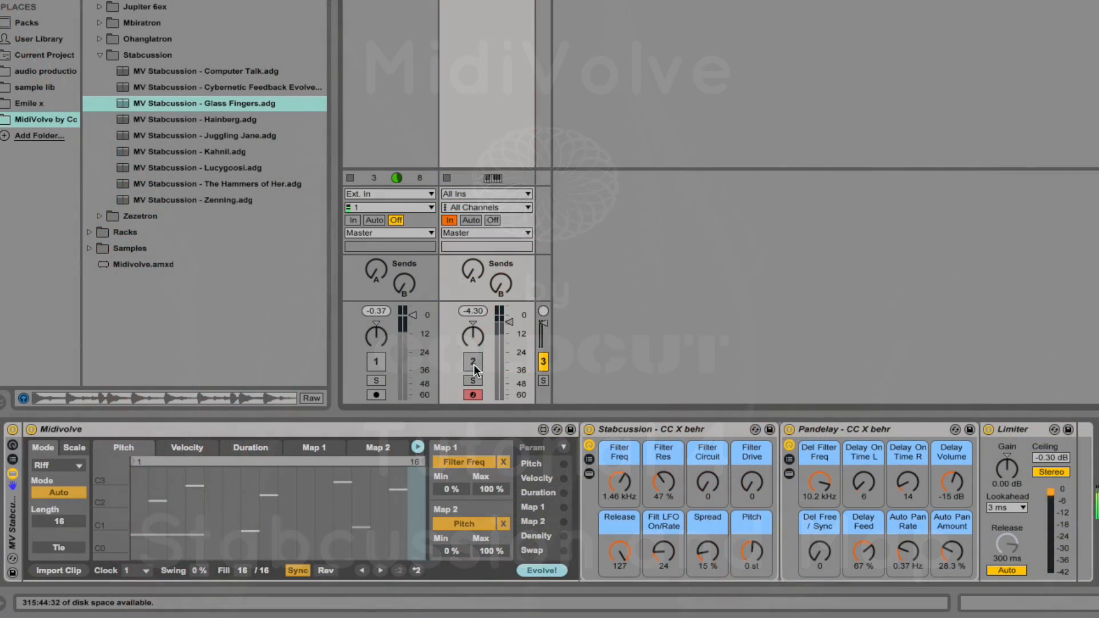
# Step: Switch track 2 back on so Midivolve's Riff sequence plays through Stabcussion
pyautogui.click(472, 361)
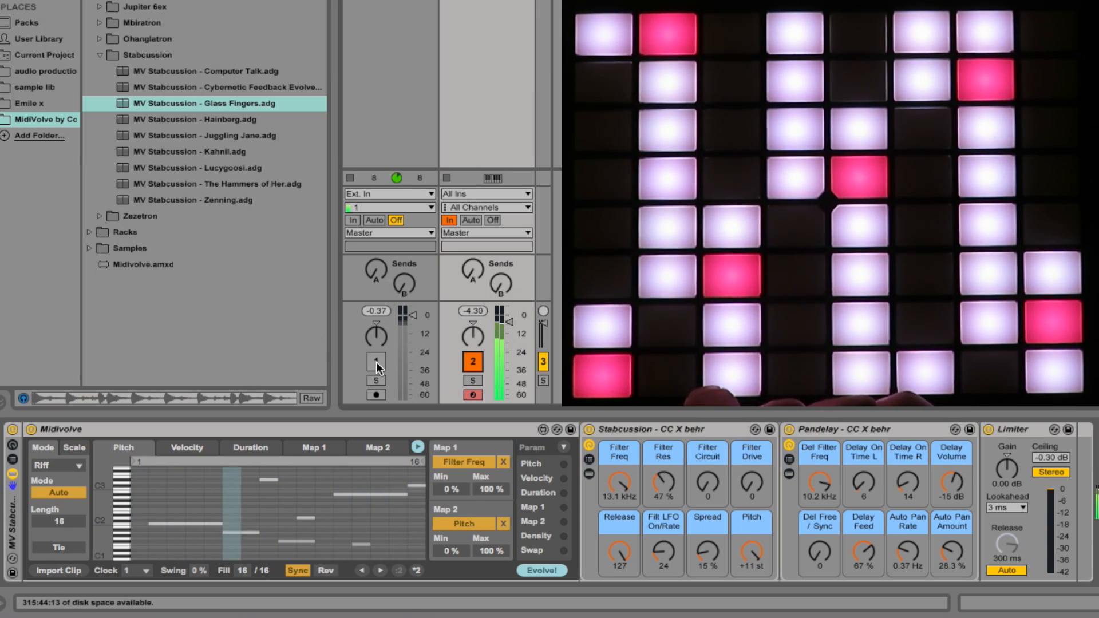
# Step: Reactivate track 1 and nudge the Riff pitch sequence two steps earlier
pyautogui.click(375, 362)
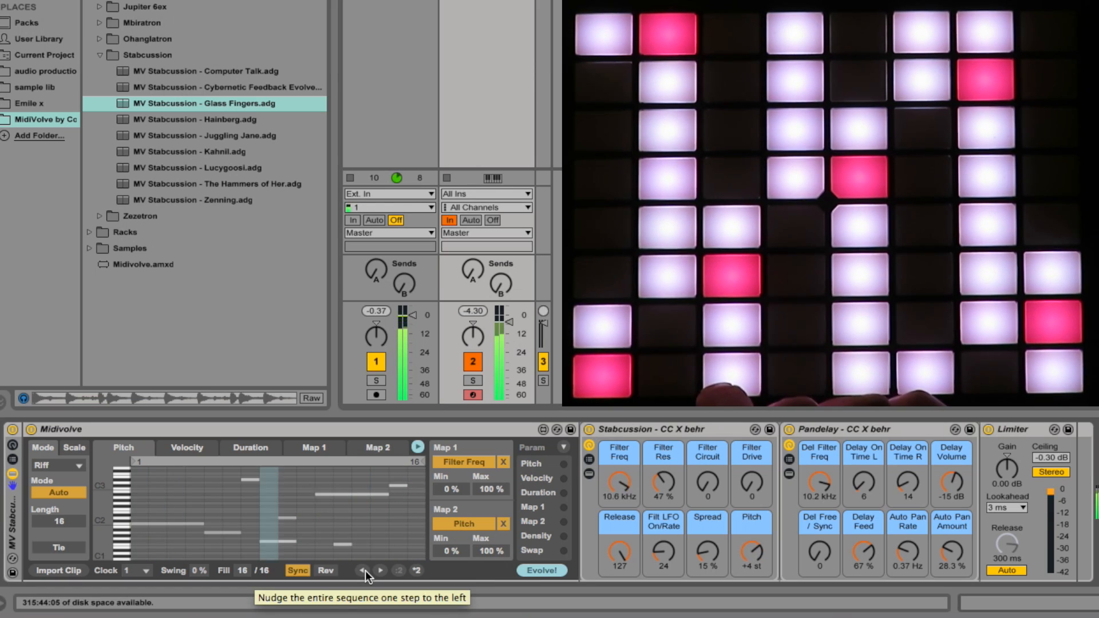
pyautogui.click(365, 570)
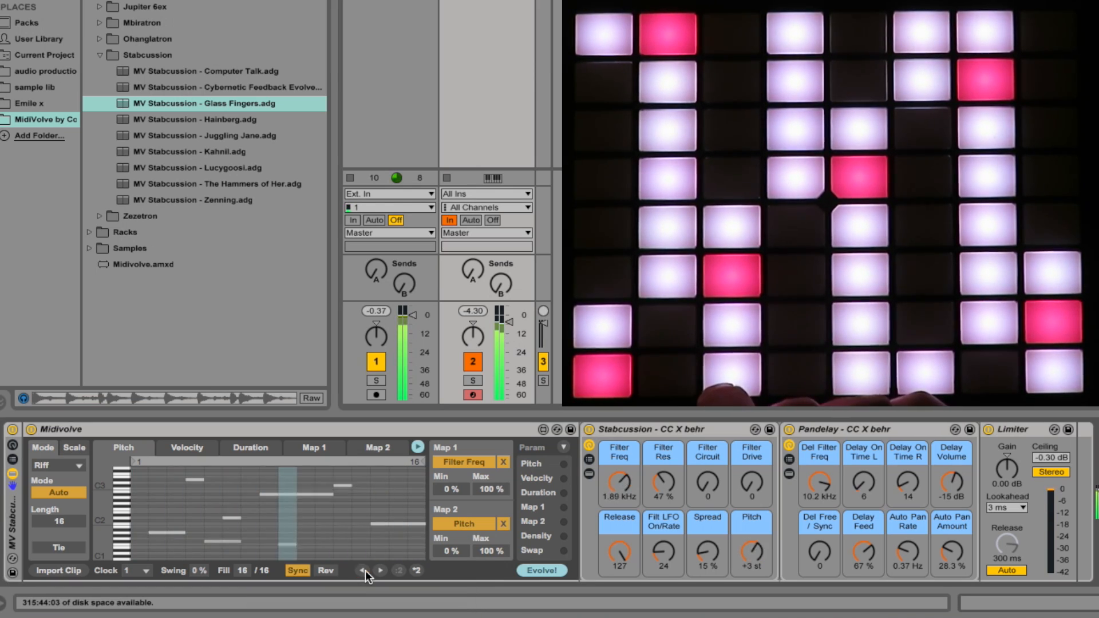
pyautogui.click(364, 571)
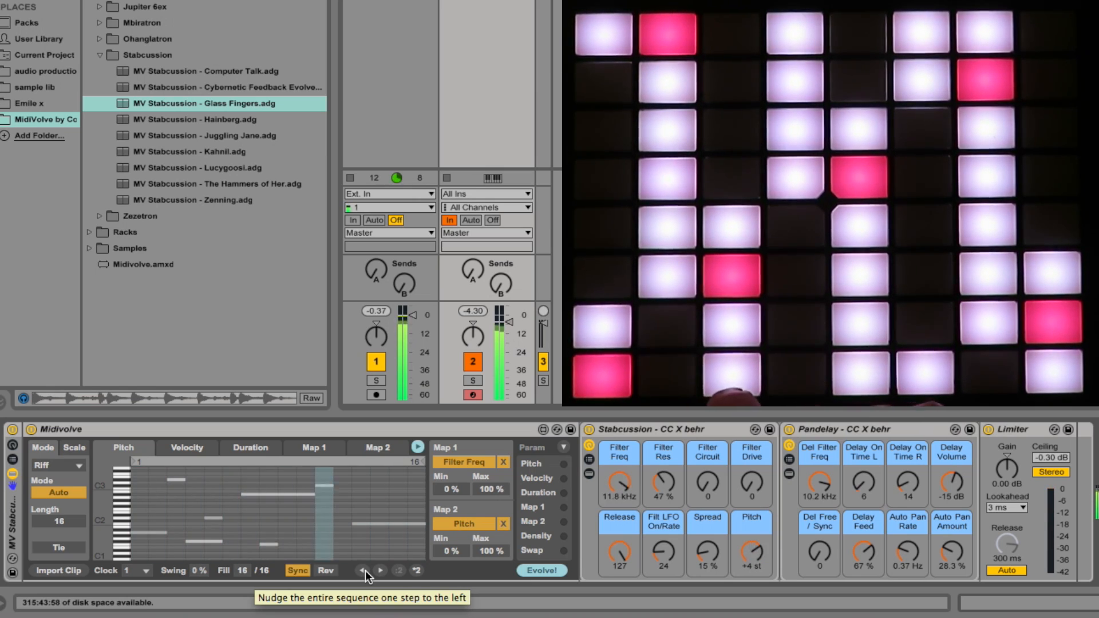
pyautogui.moveTo(58, 547)
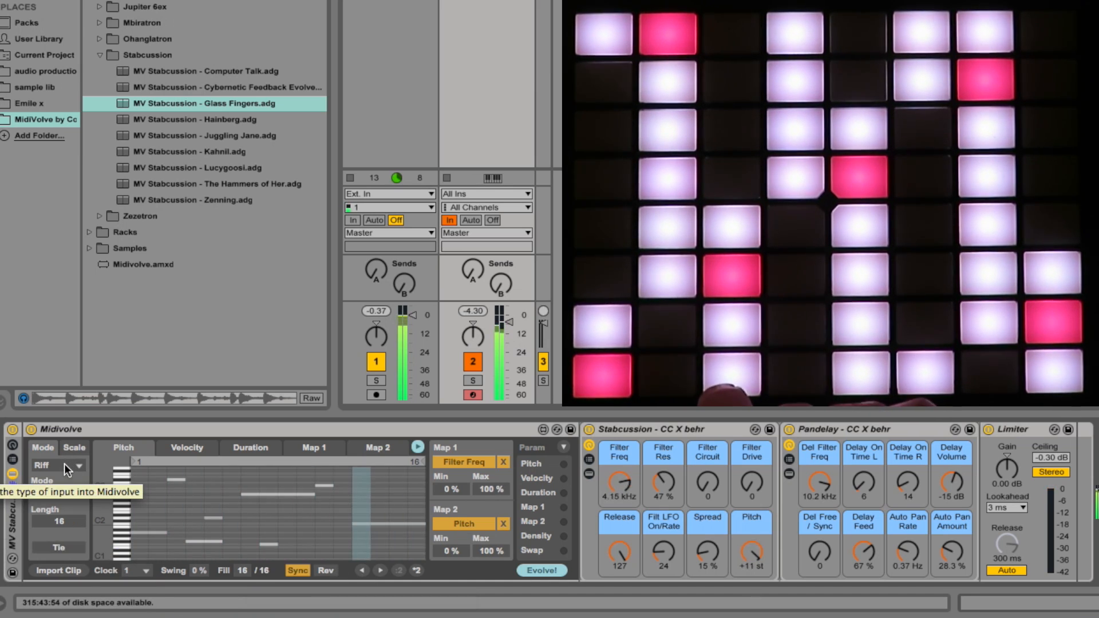
# Step: Set Midivolve's Mode to Arp
pyautogui.click(55, 466)
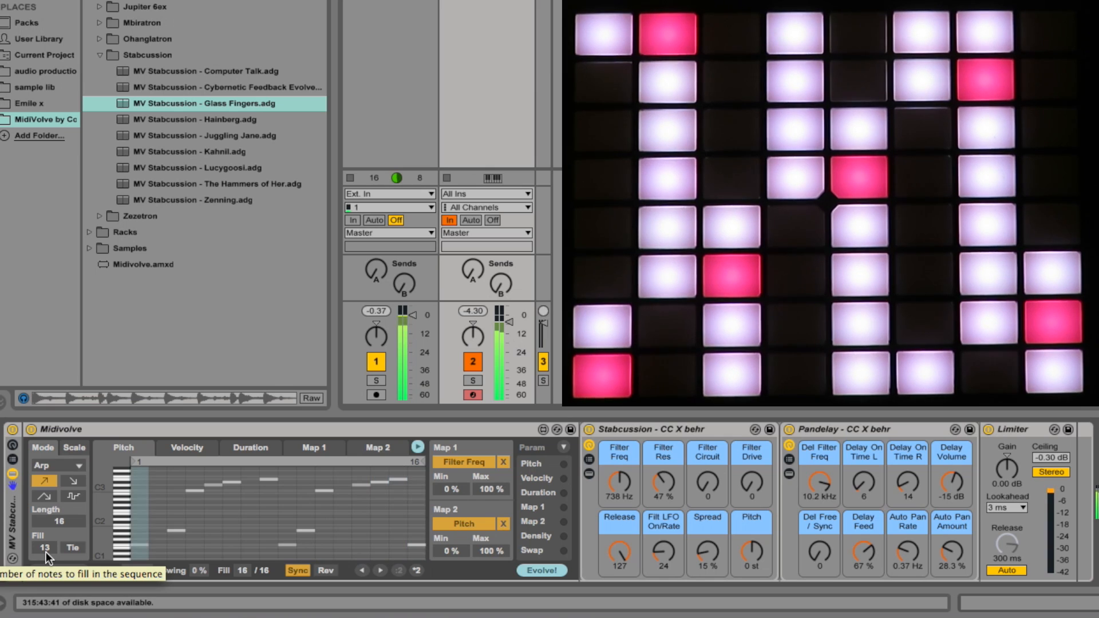
pyautogui.moveTo(321, 447)
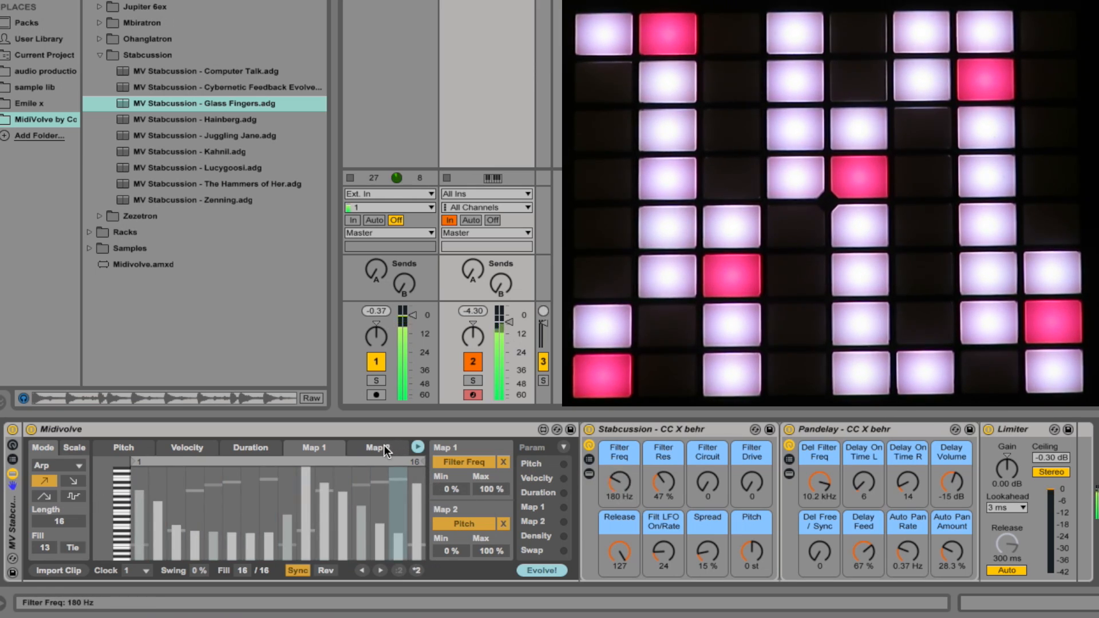
# Step: Show the Map 2 modulation lane after shaping the Map 1 Filter Freq pattern
pyautogui.click(376, 448)
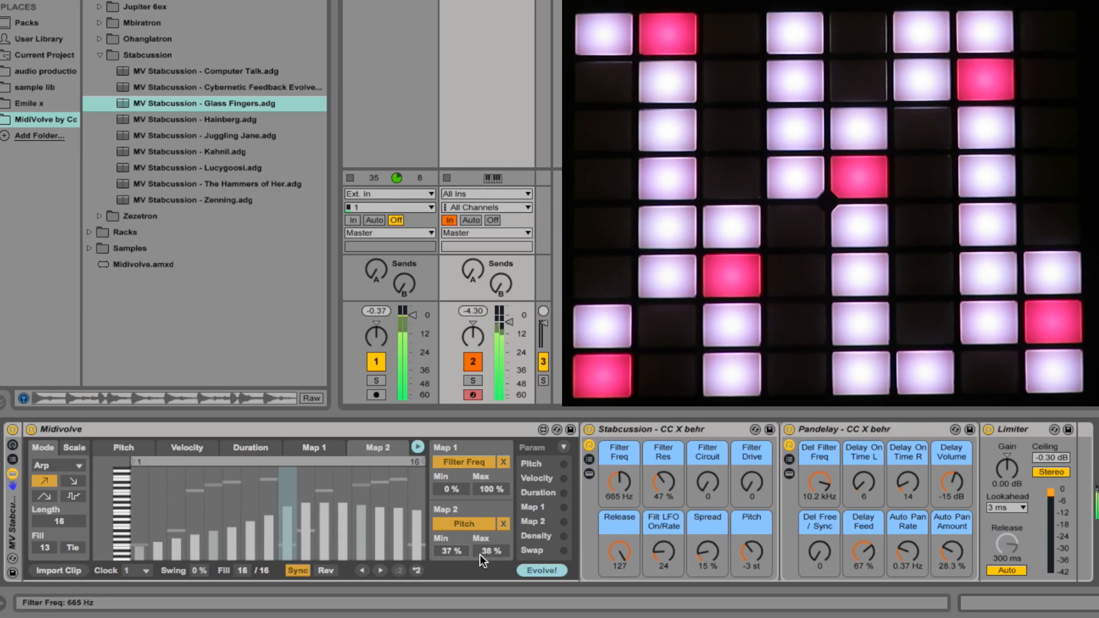
# Step: Set the Map 2 range to 37% minimum and 54% maximum
pyautogui.moveTo(491, 550); pyautogui.dragTo(491, 532)
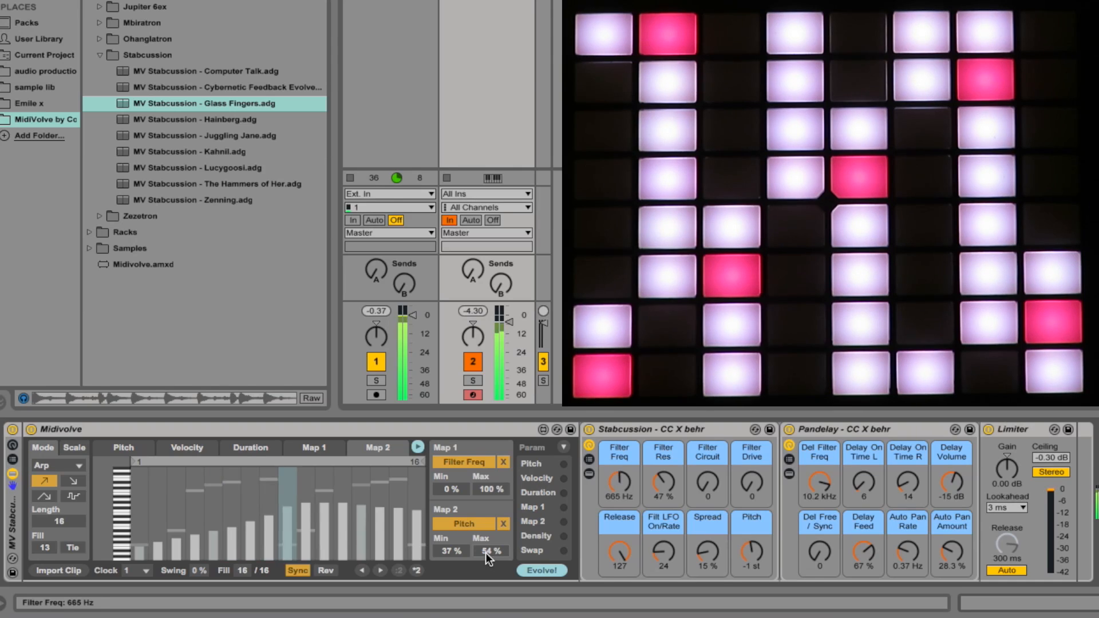
pyautogui.moveTo(617, 485); pyautogui.dragTo(618, 434)
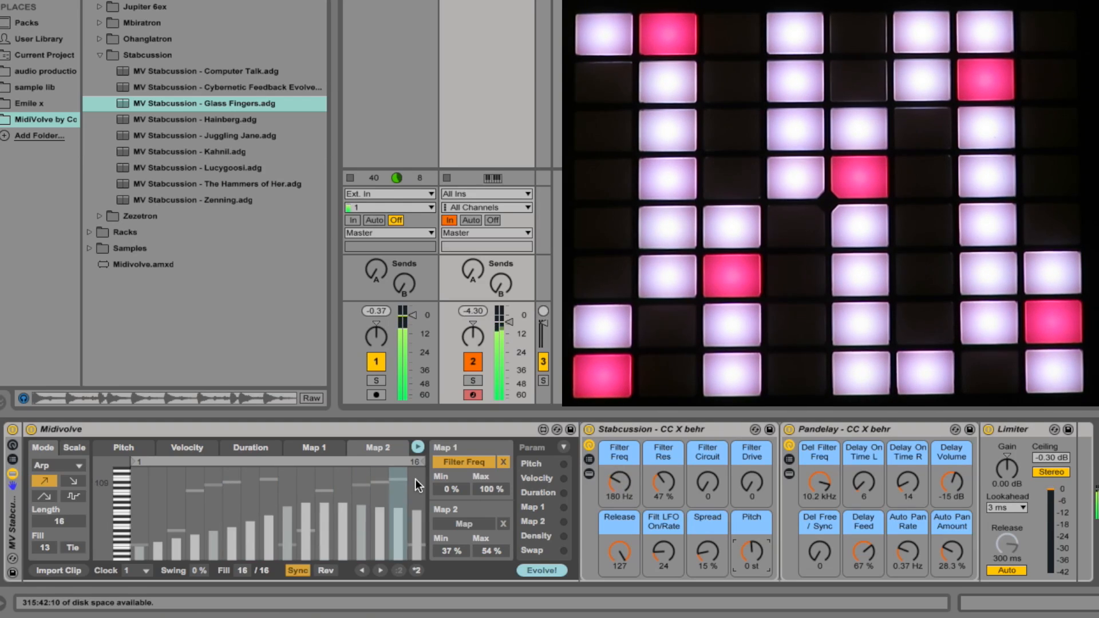
# Step: Evolve the Midivolve sequence twice into a new note pattern
pyautogui.click(541, 570)
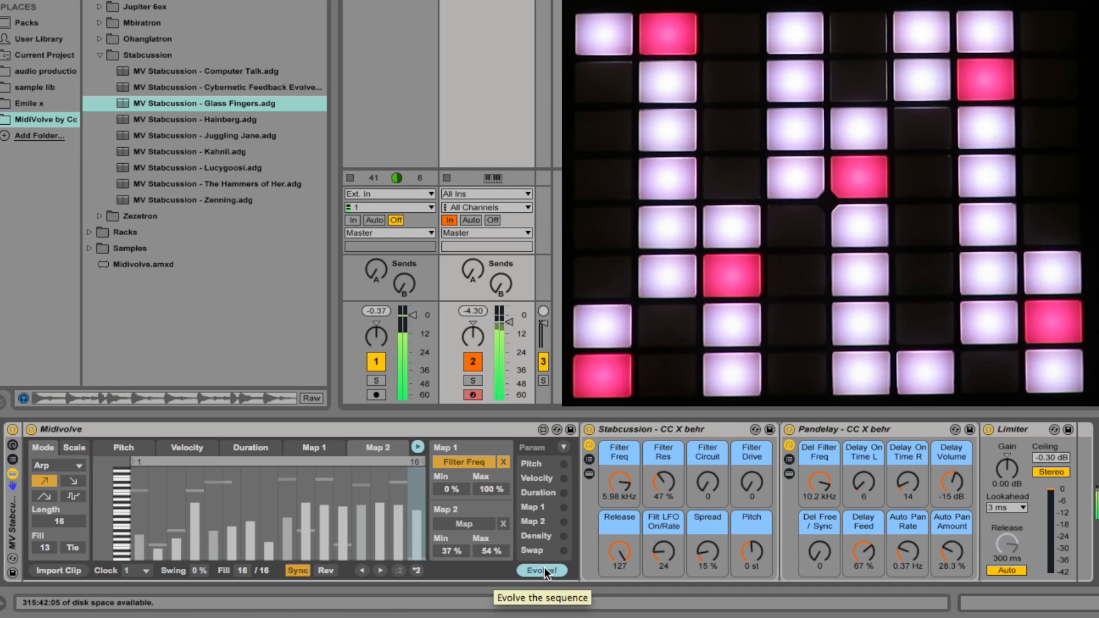
pyautogui.click(541, 570)
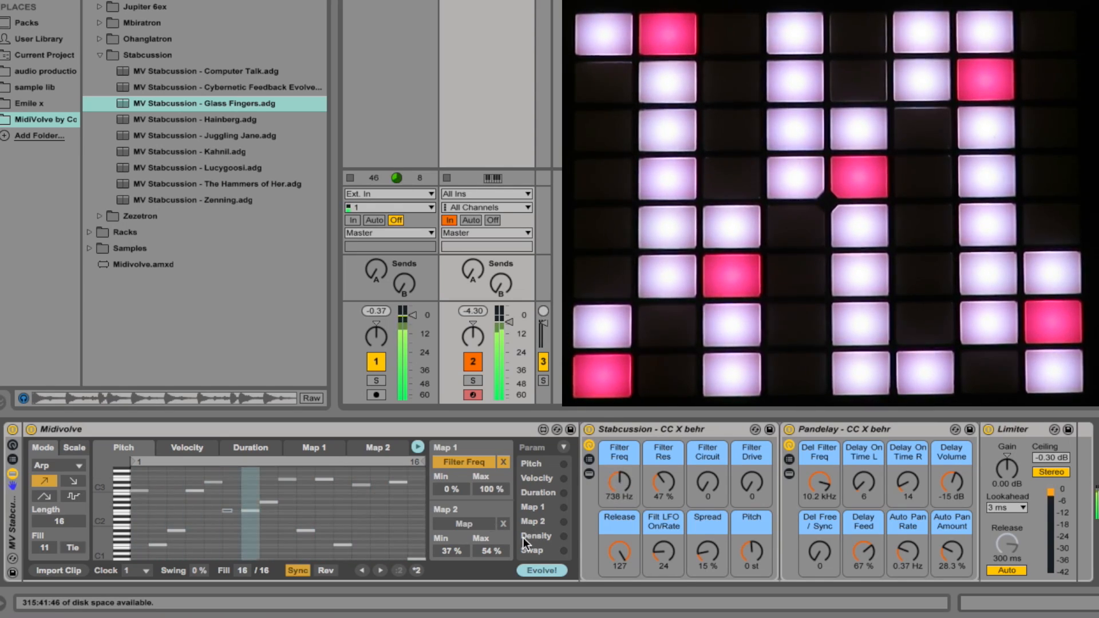
# Step: Set Stabcussion Spread 96%, delay volume -9.9 dB, Circuit 98 and Res 73%, then show the Duration lane
pyautogui.moveTo(707, 550); pyautogui.dragTo(708, 515)
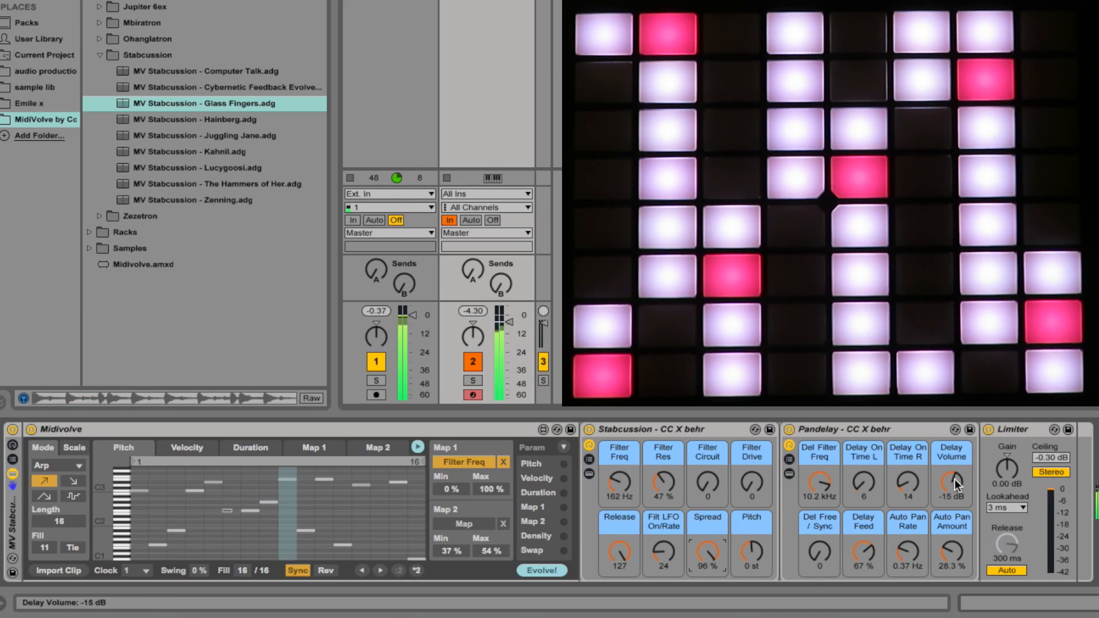
pyautogui.moveTo(952, 484); pyautogui.dragTo(951, 470)
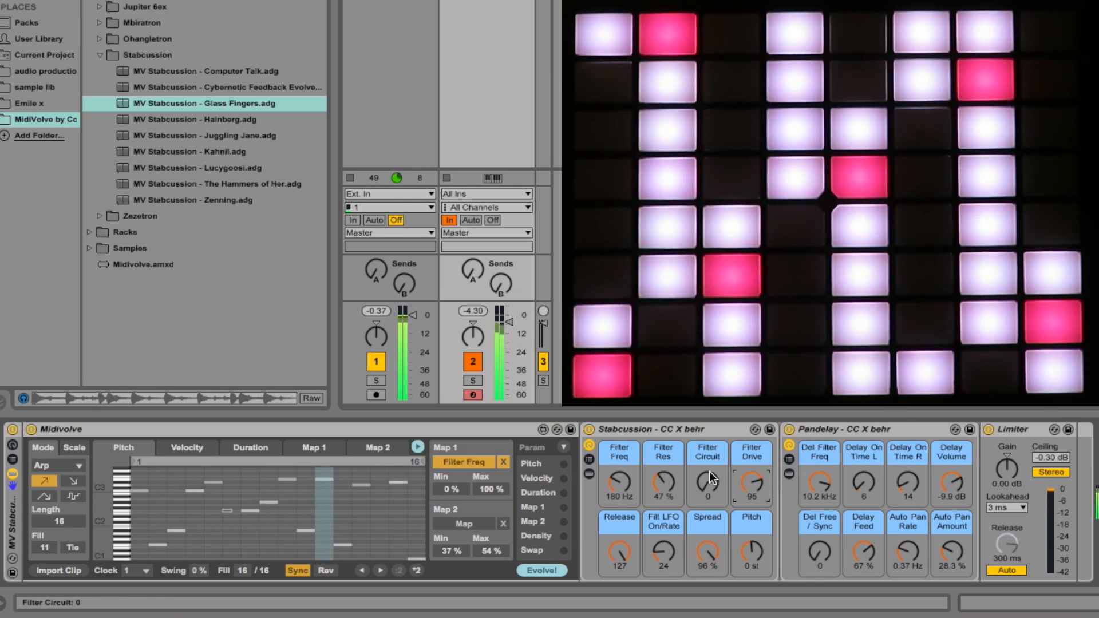
pyautogui.moveTo(707, 485); pyautogui.dragTo(707, 456)
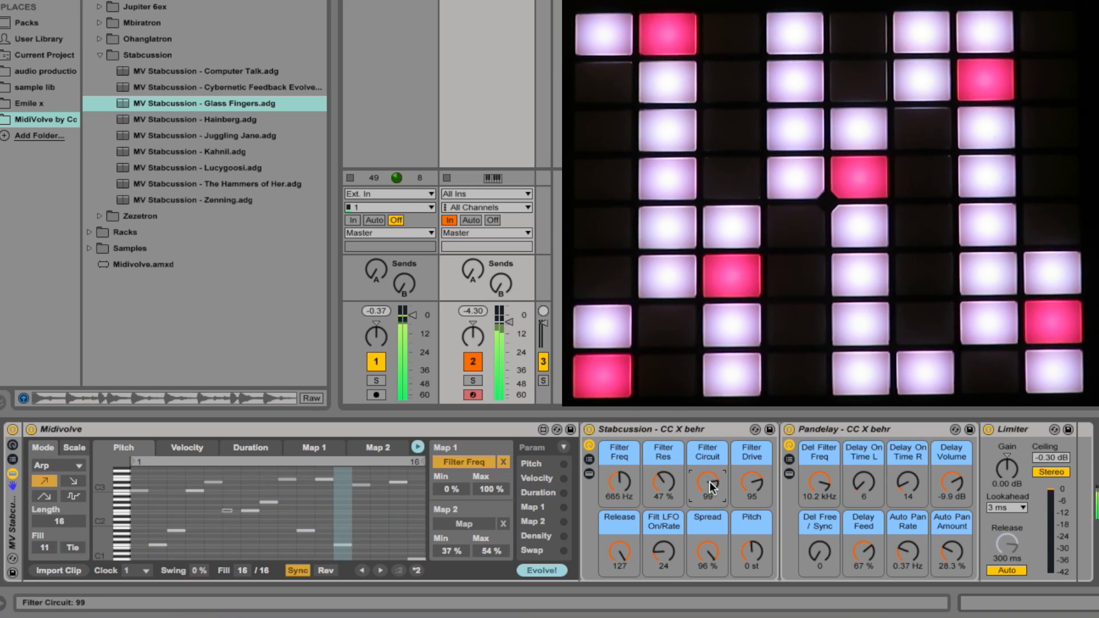
pyautogui.moveTo(709, 484); pyautogui.dragTo(708, 490)
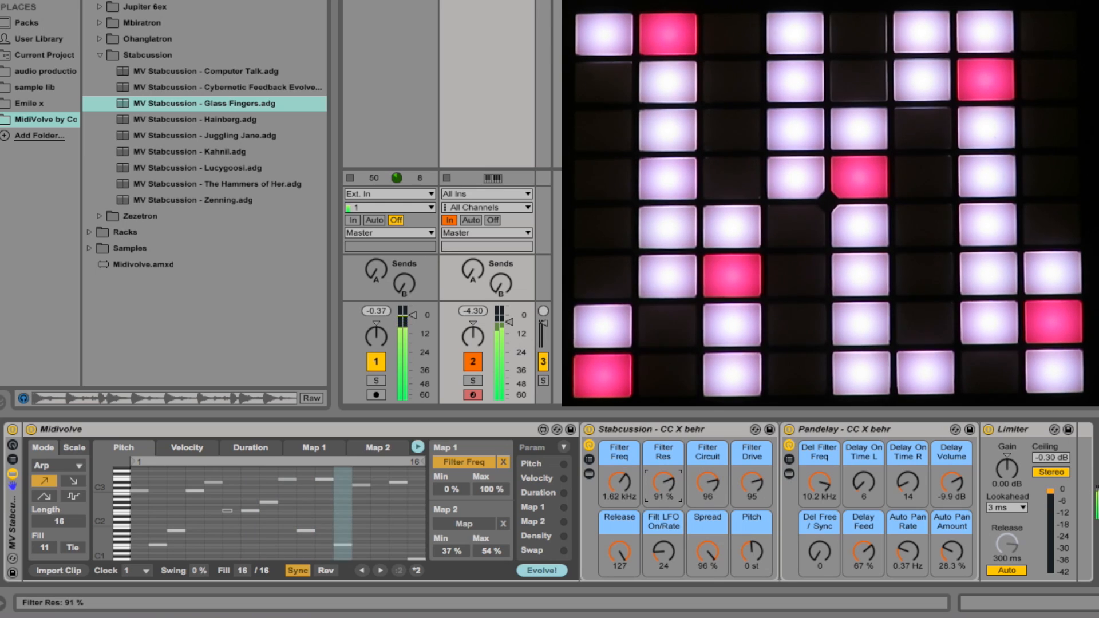
pyautogui.moveTo(662, 484); pyautogui.dragTo(662, 505)
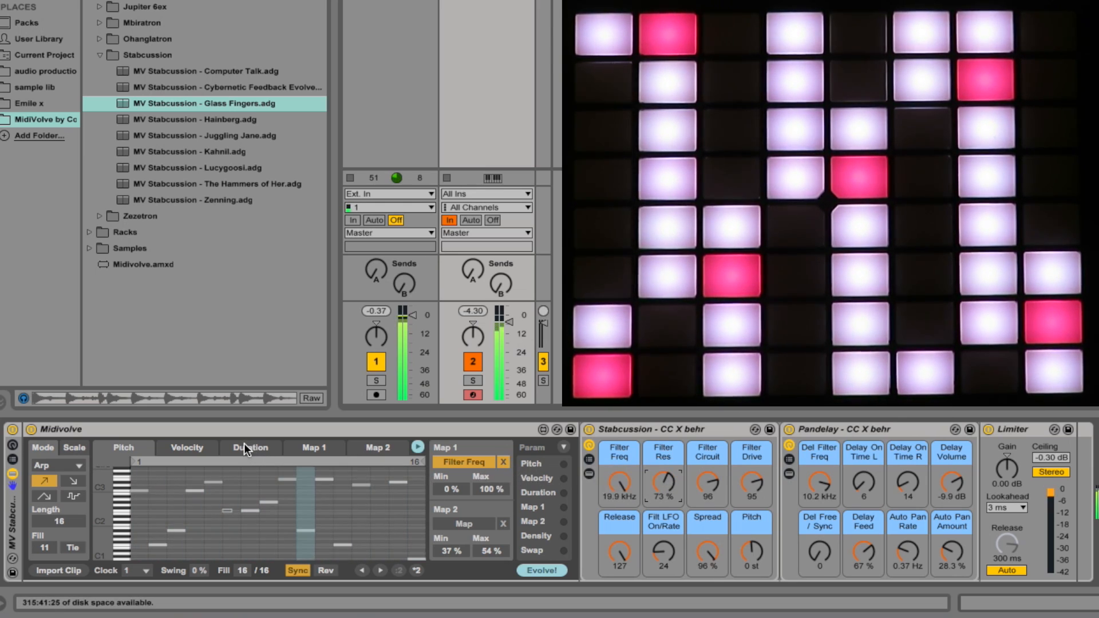
pyautogui.click(250, 447)
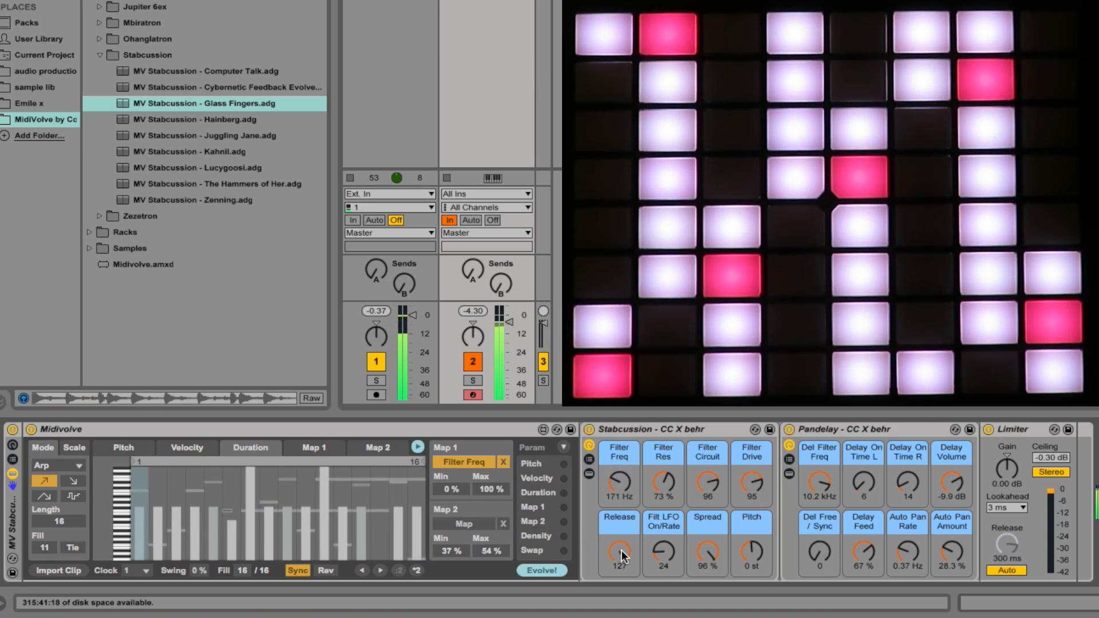
# Step: Shorten Stabcussion's Release from 127 down to about 14
pyautogui.moveTo(619, 554); pyautogui.dragTo(619, 568)
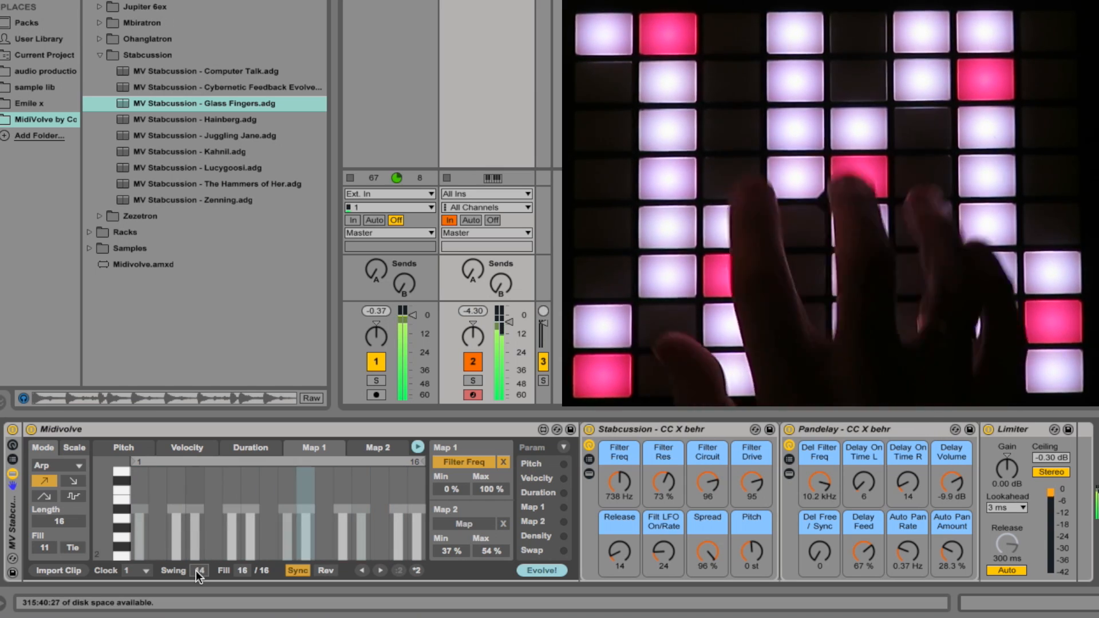
pyautogui.moveTo(200, 575)
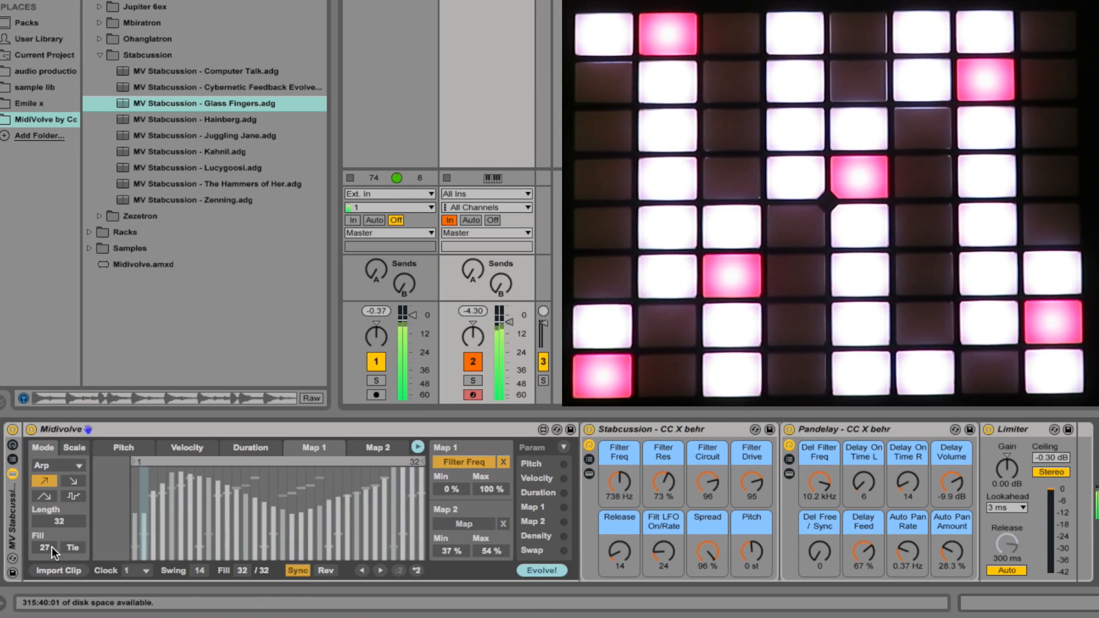
pyautogui.moveTo(72, 547)
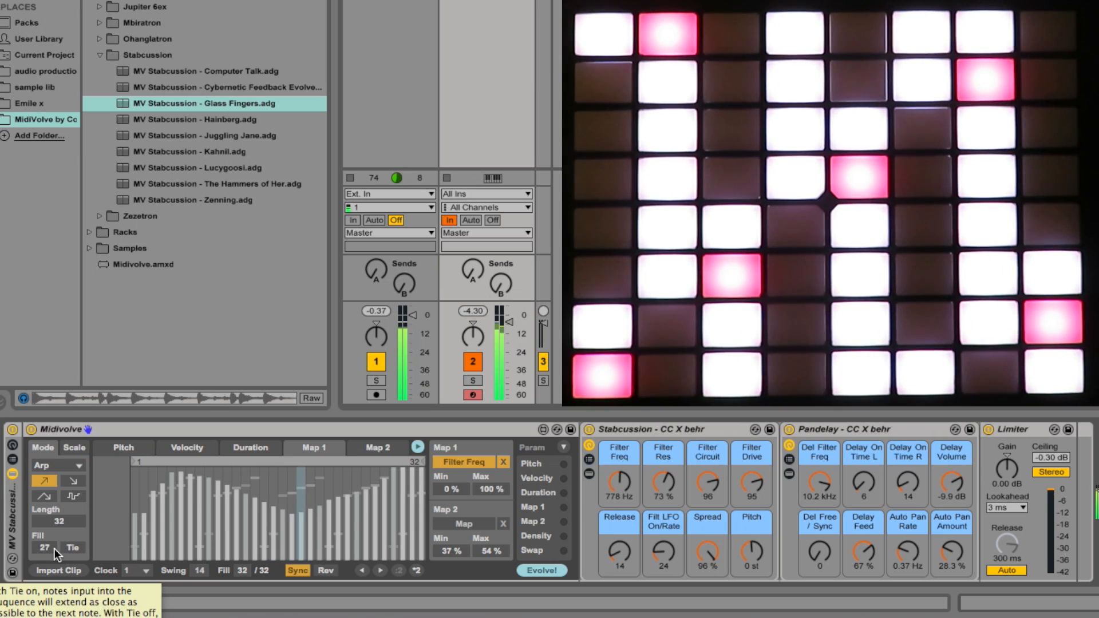